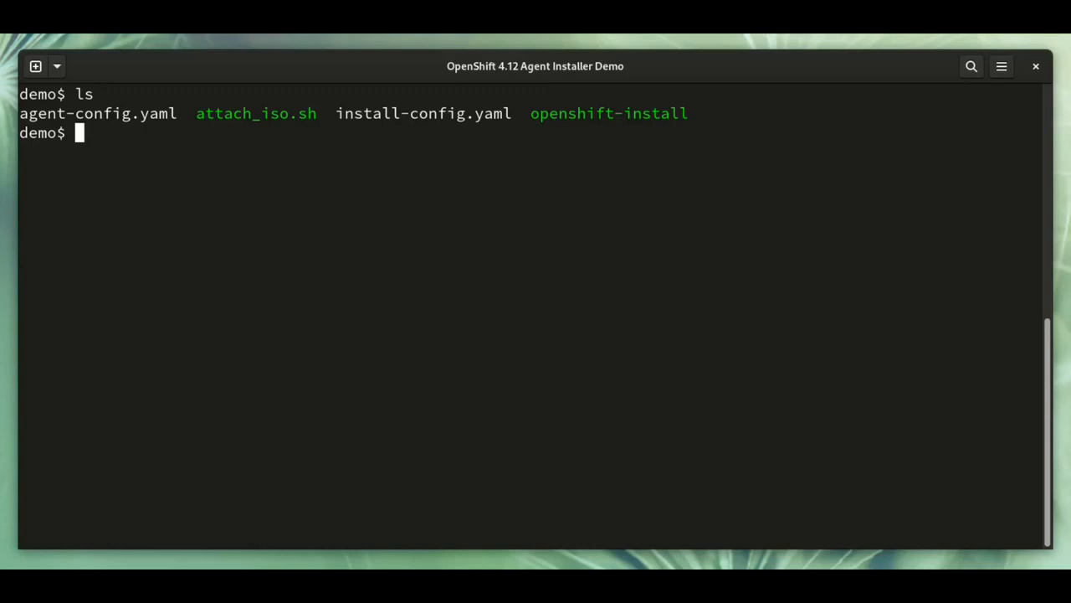
Run ./openshift-install to list its commands and highlight the agent command
text(./)
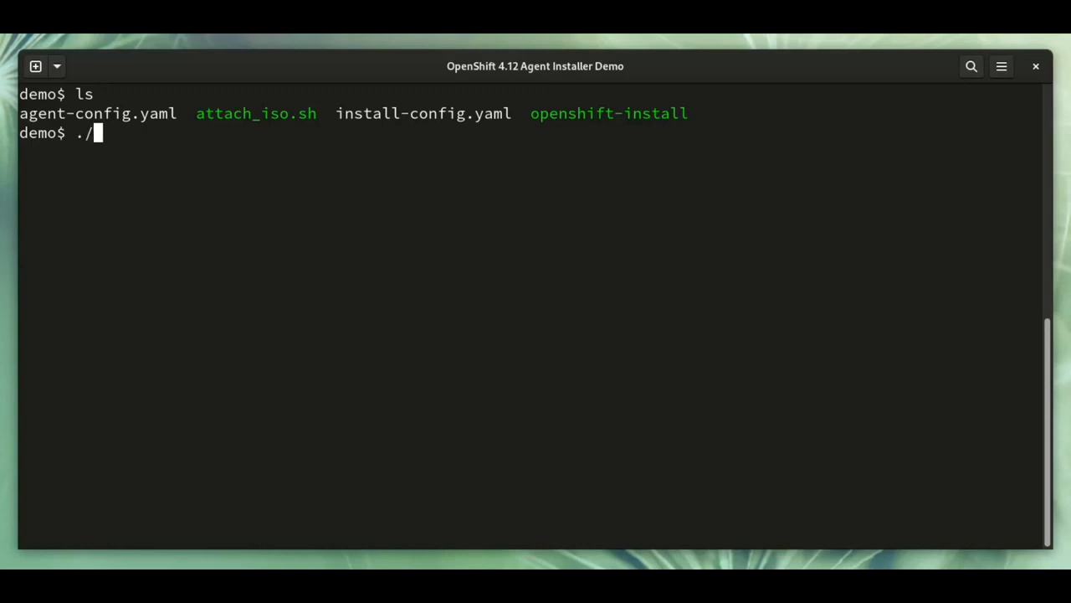
text(openshift-install)
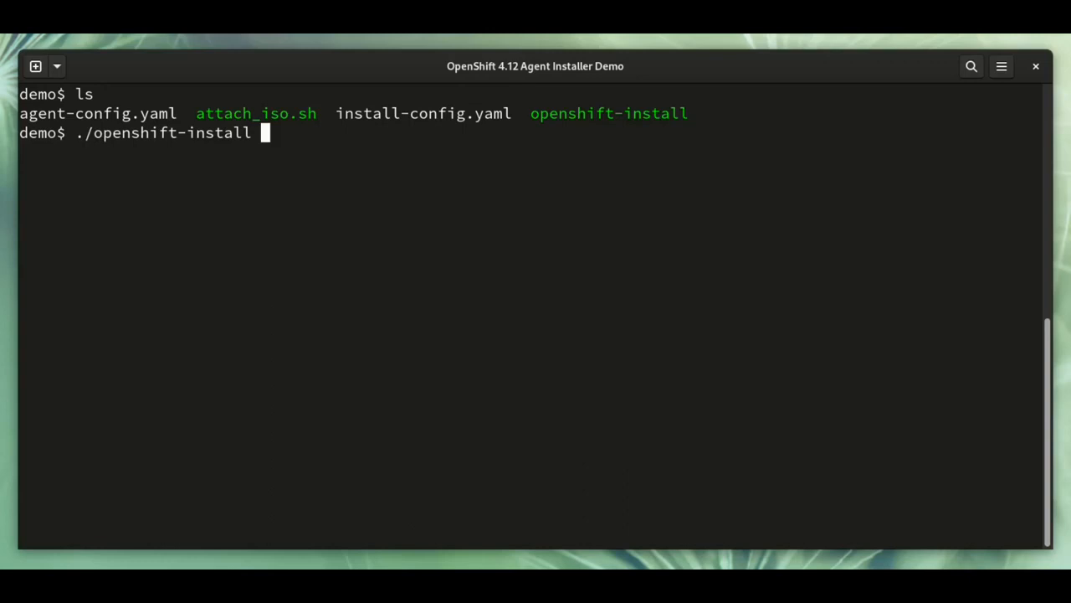
key(Return)
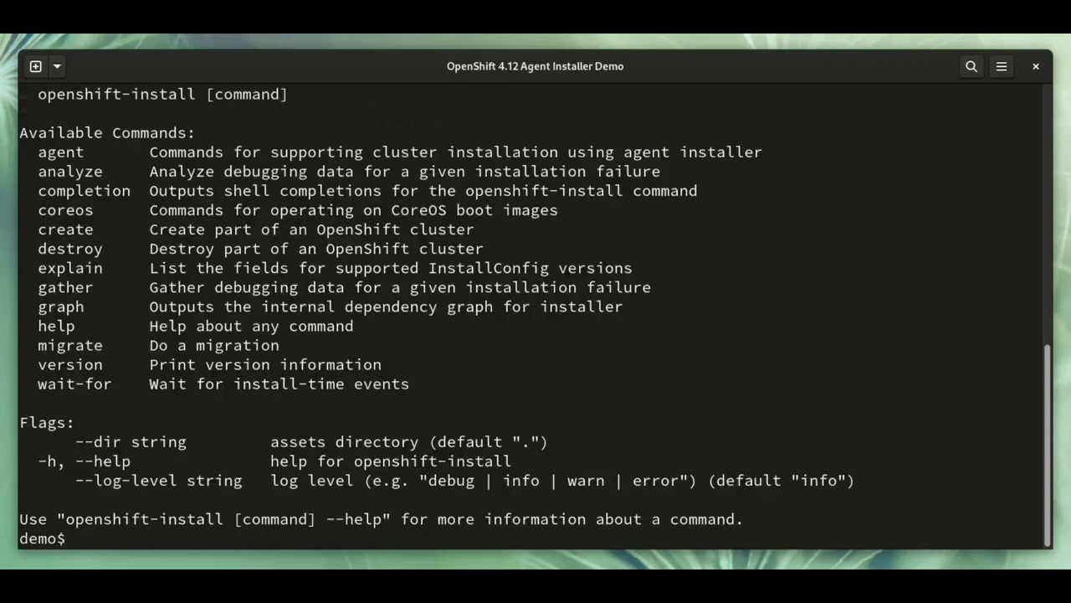
double_click(60, 151)
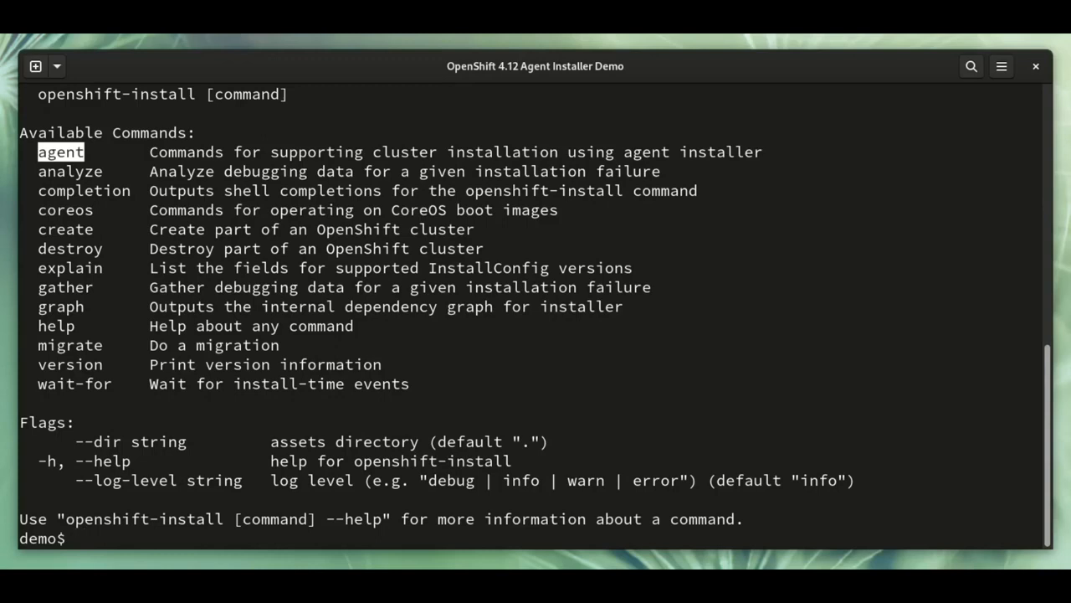
text(l)
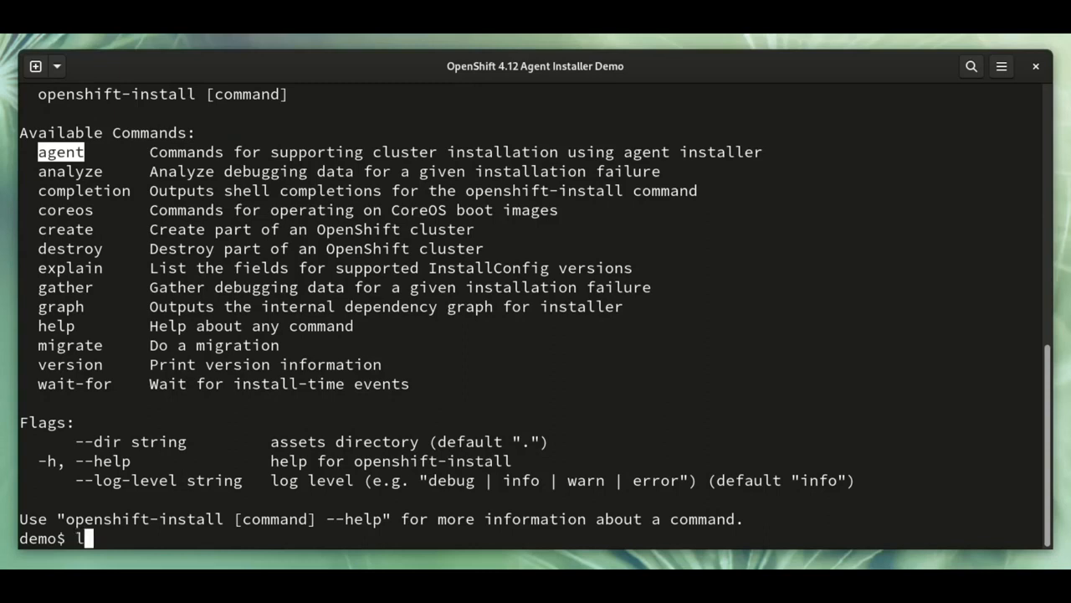
Page through install-config.yaml with less, noting worker replicas 0, then quit
text(ess install-config.yaml)
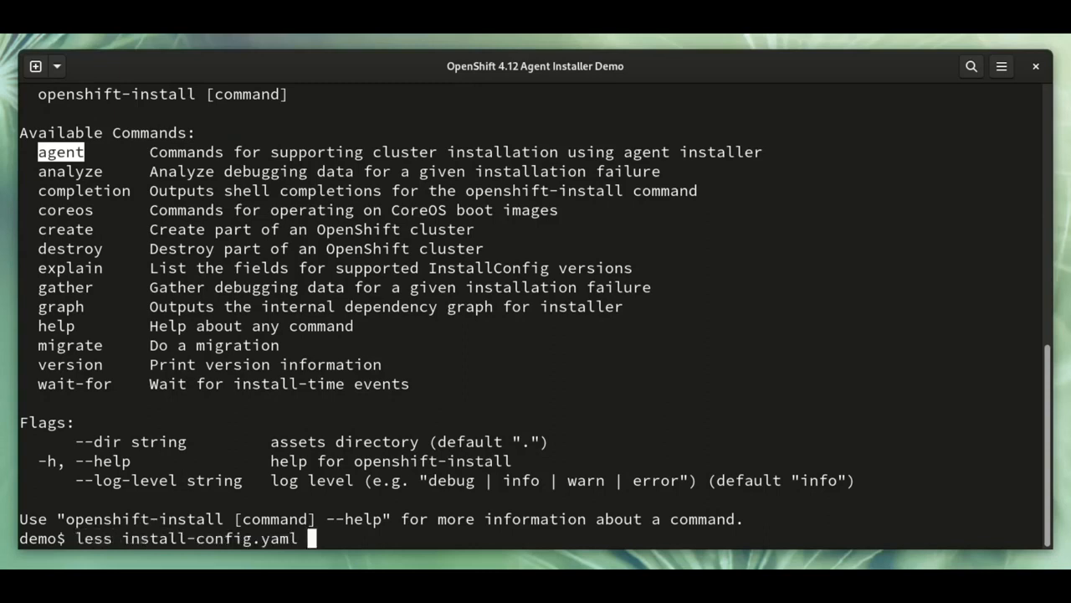
key(Return)
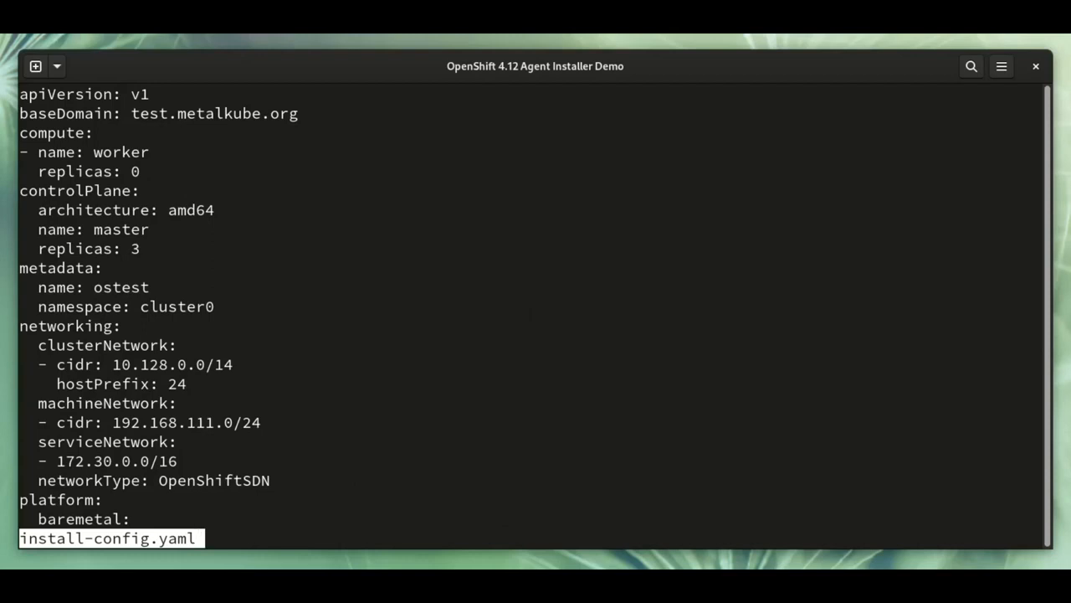
mouse_move(53, 288)
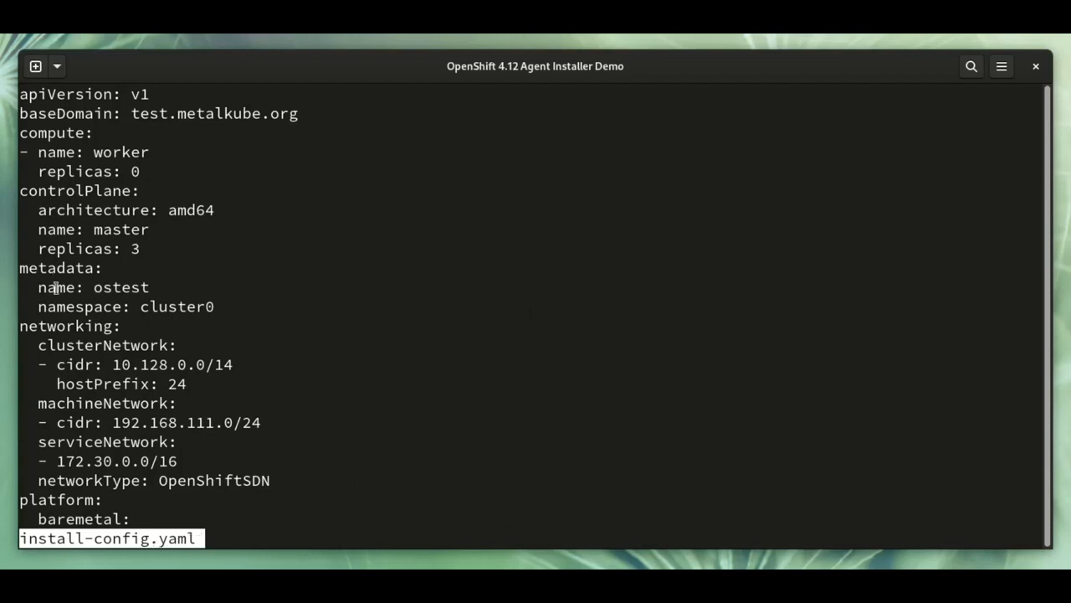
double_click(120, 288)
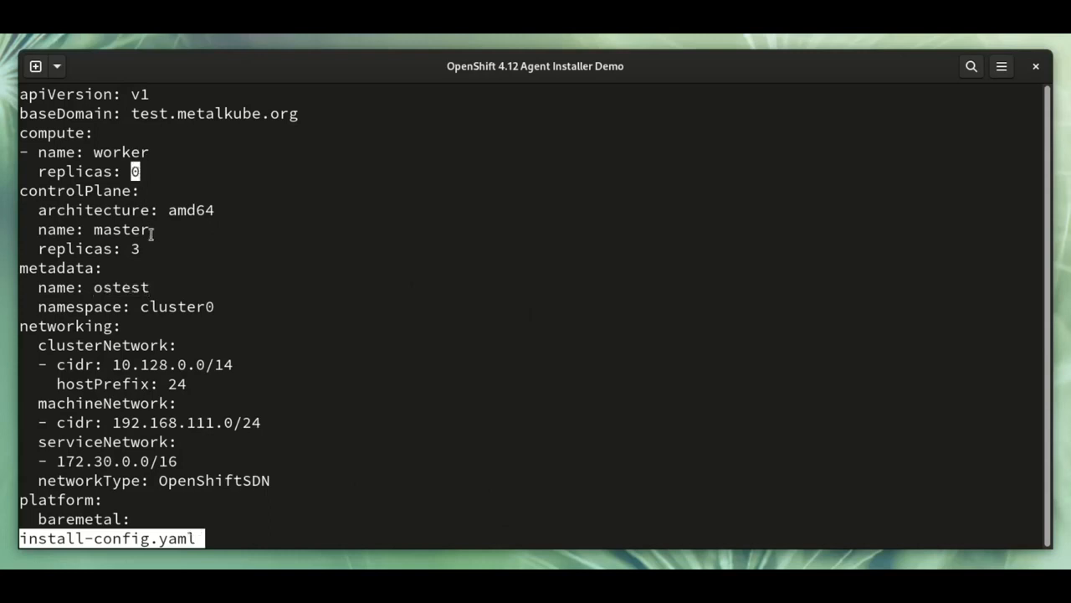
mouse_move(133, 248)
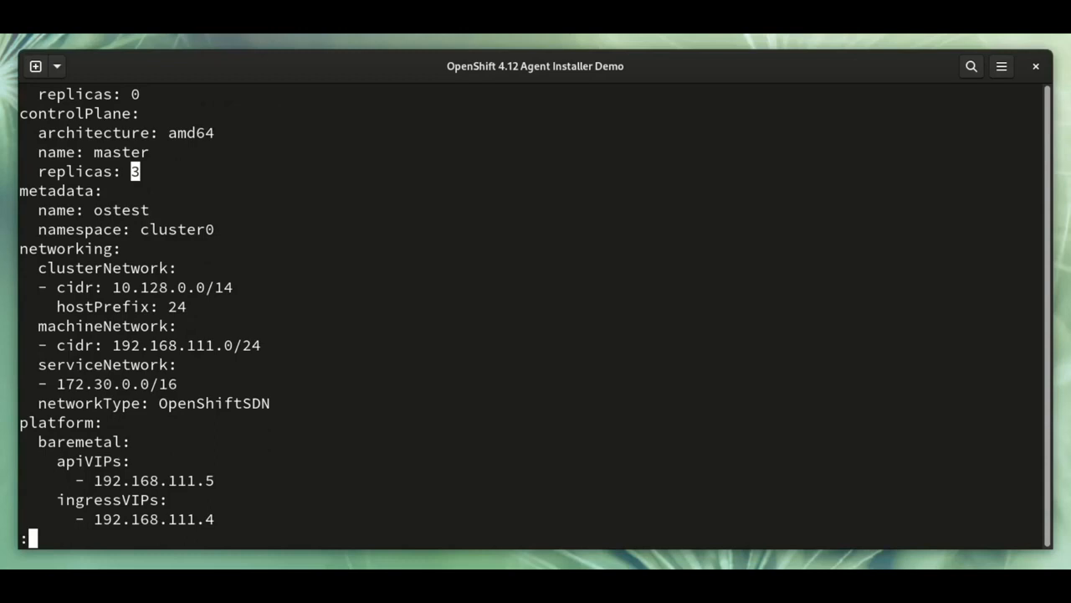
key(q)
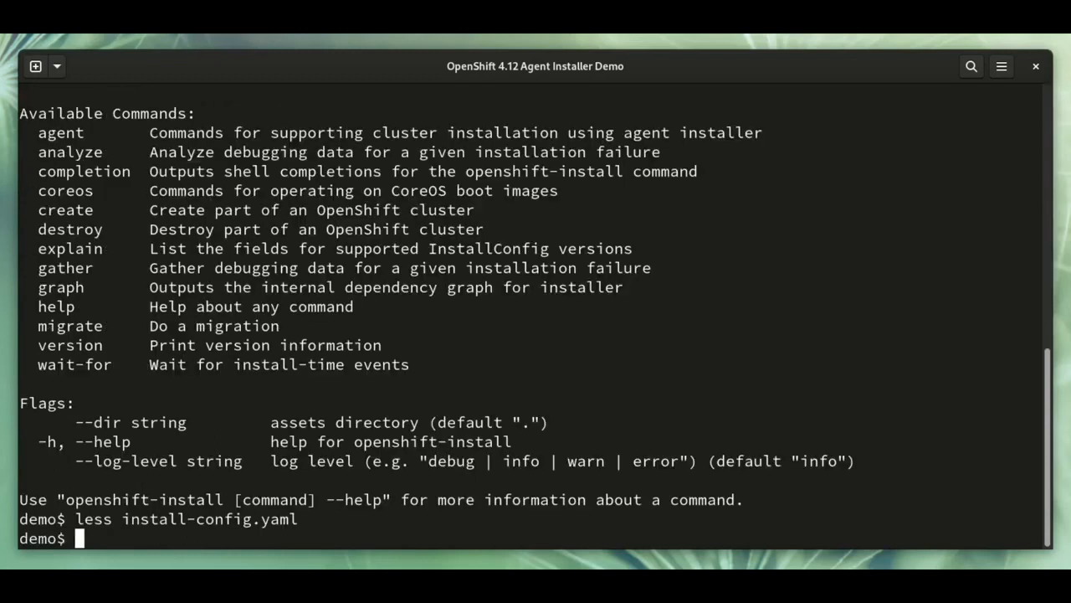
Page through agent-config.yaml, noting rendezvous IP 192.168.111.80 and master network settings, then quit
text(less agent-config.yaml)
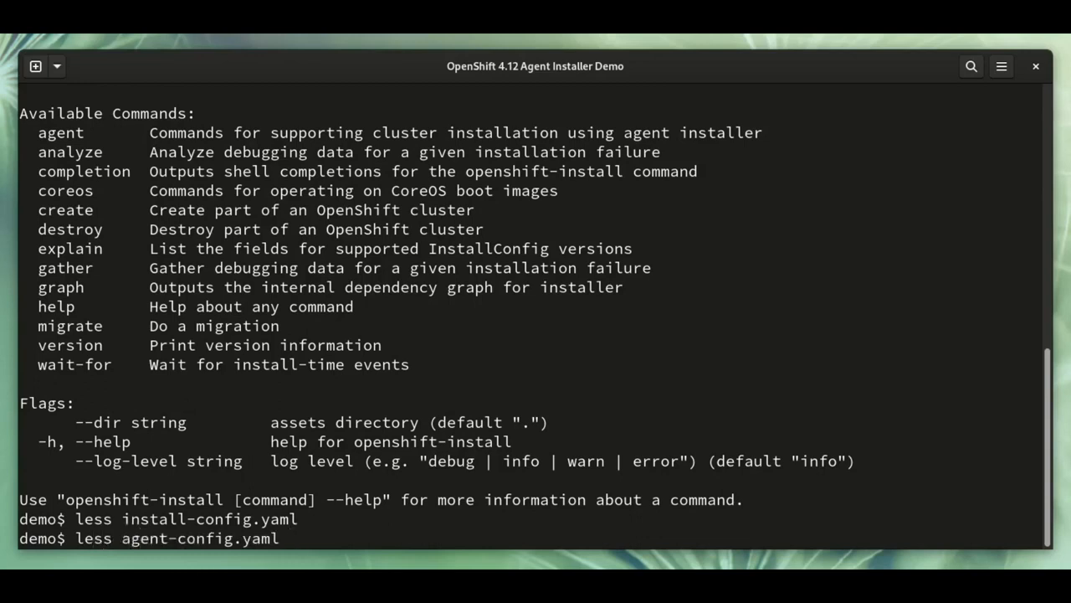
key(Return)
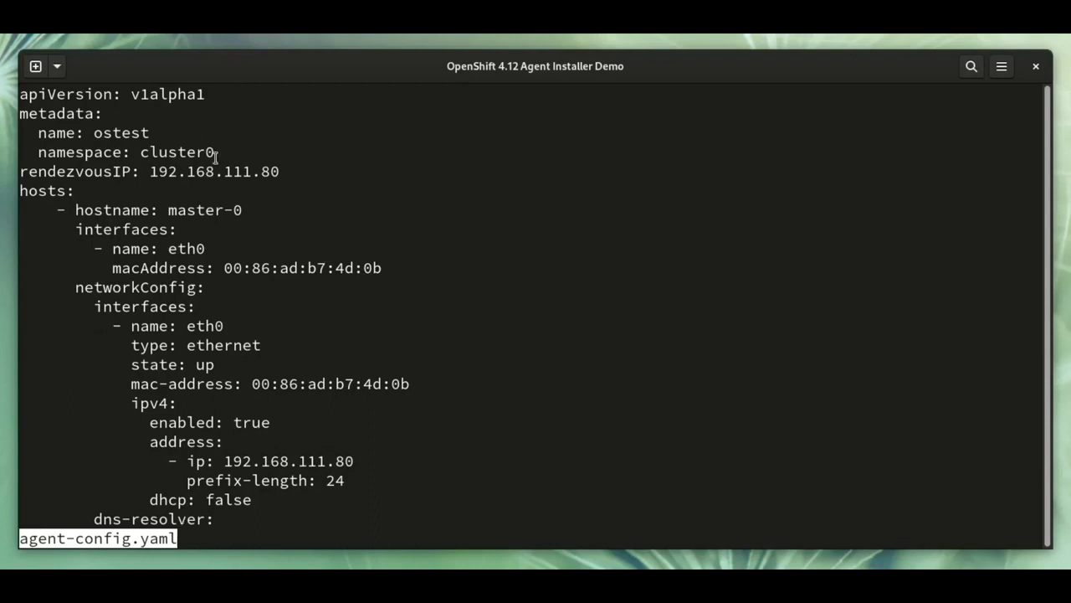
double_click(215, 171)
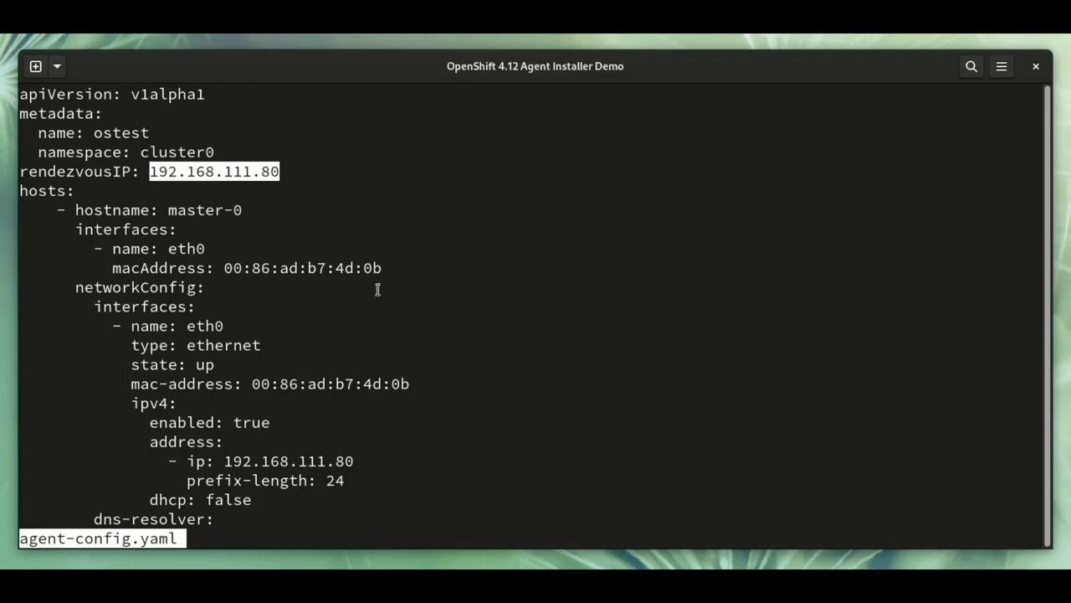
mouse_move(318, 277)
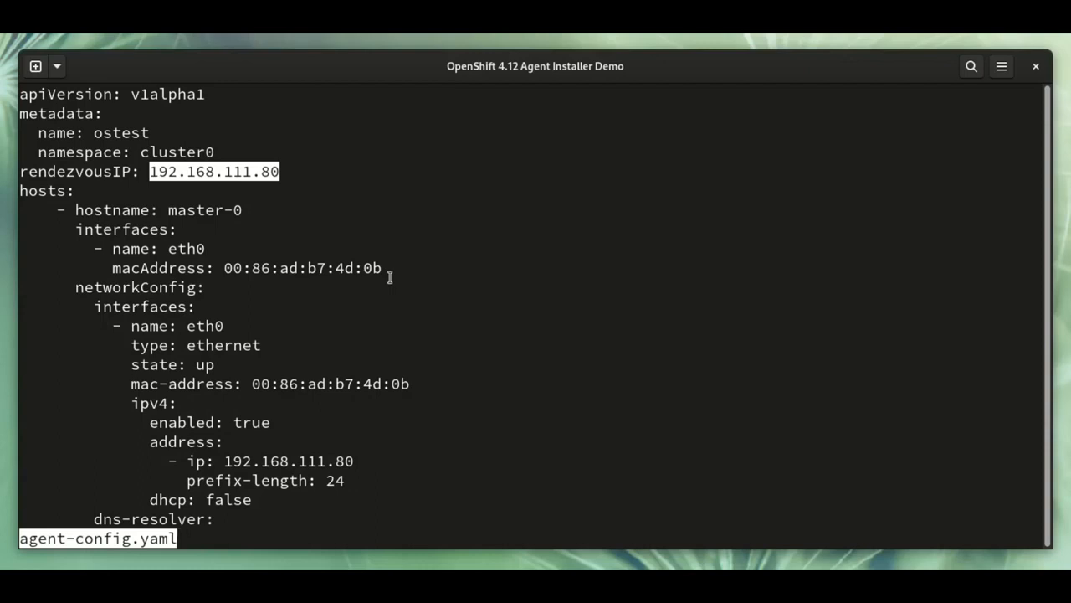
mouse_move(401, 296)
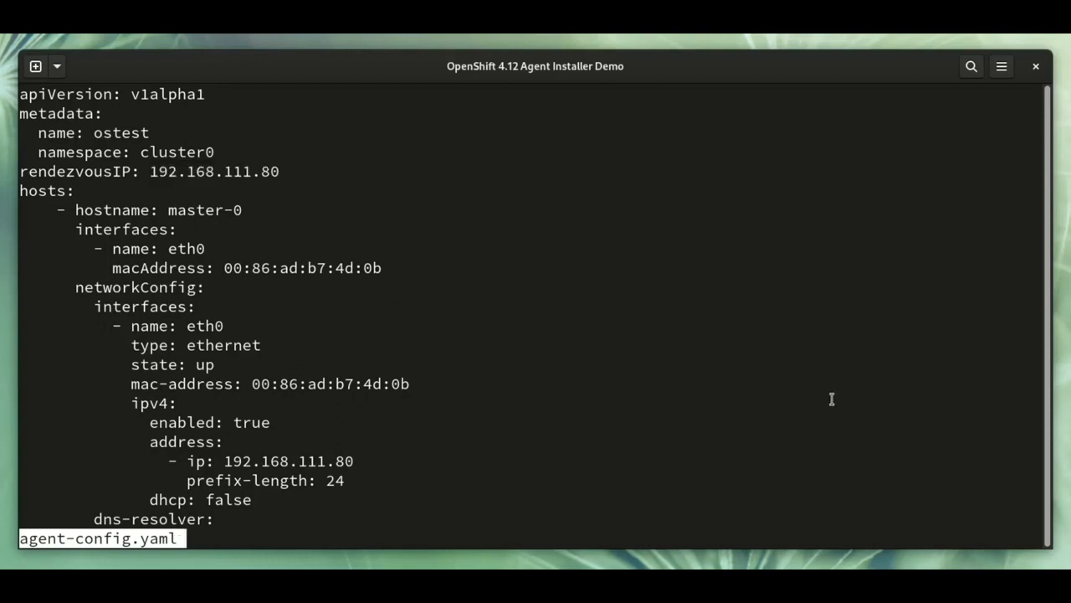
scroll(down, 3)
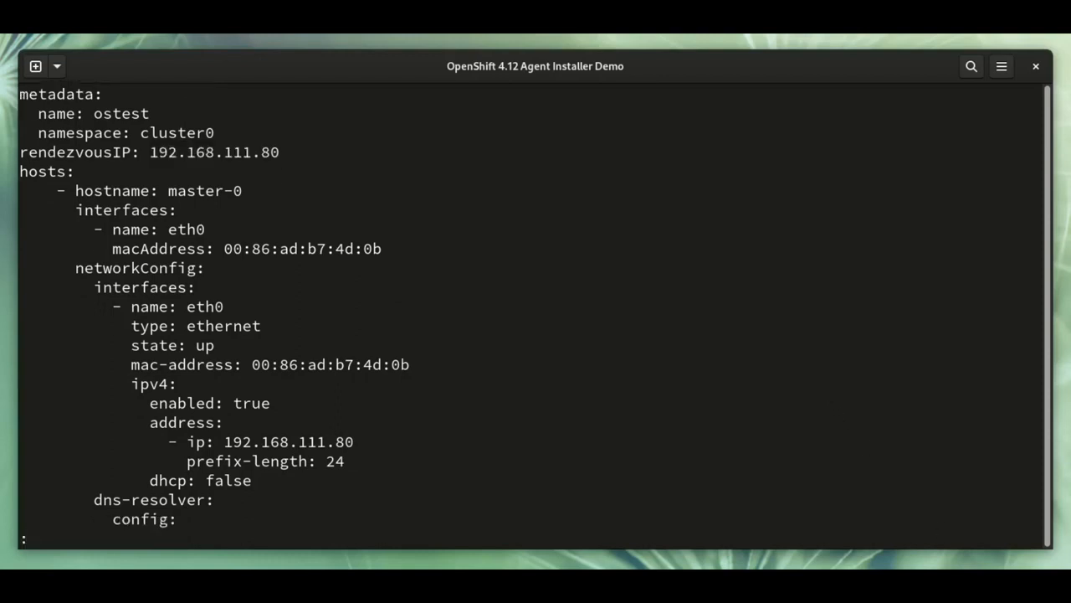
scroll(down, 3)
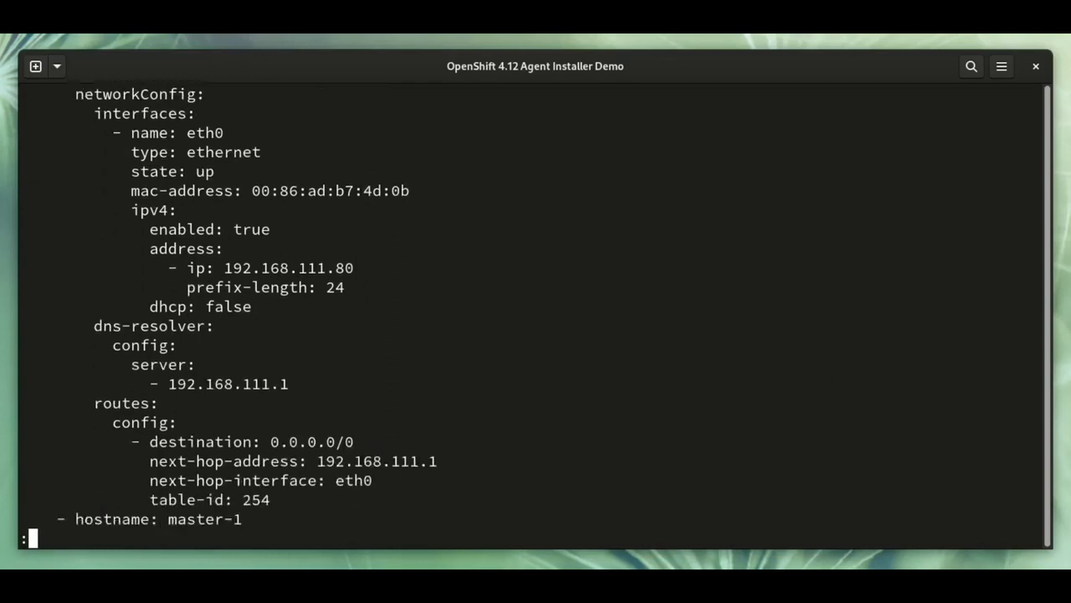
scroll(down, 3)
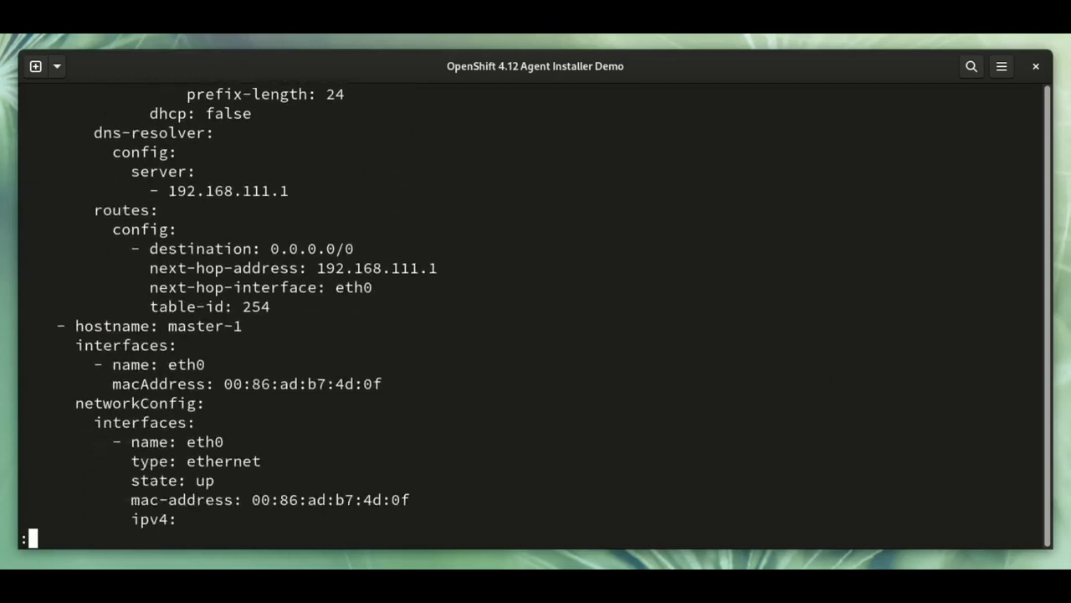
scroll(down, 3)
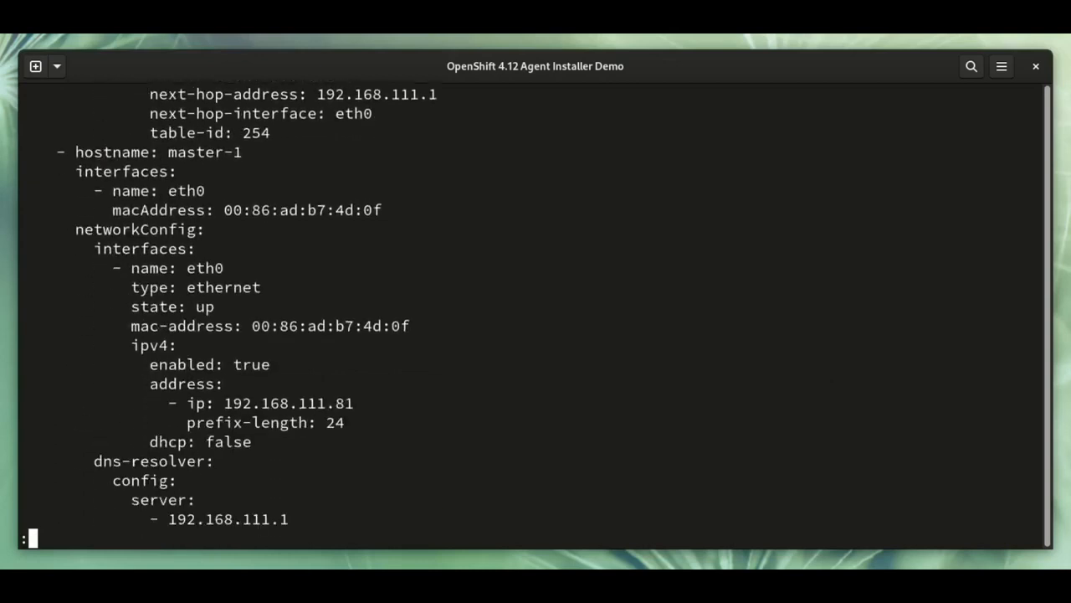
scroll(down, 3)
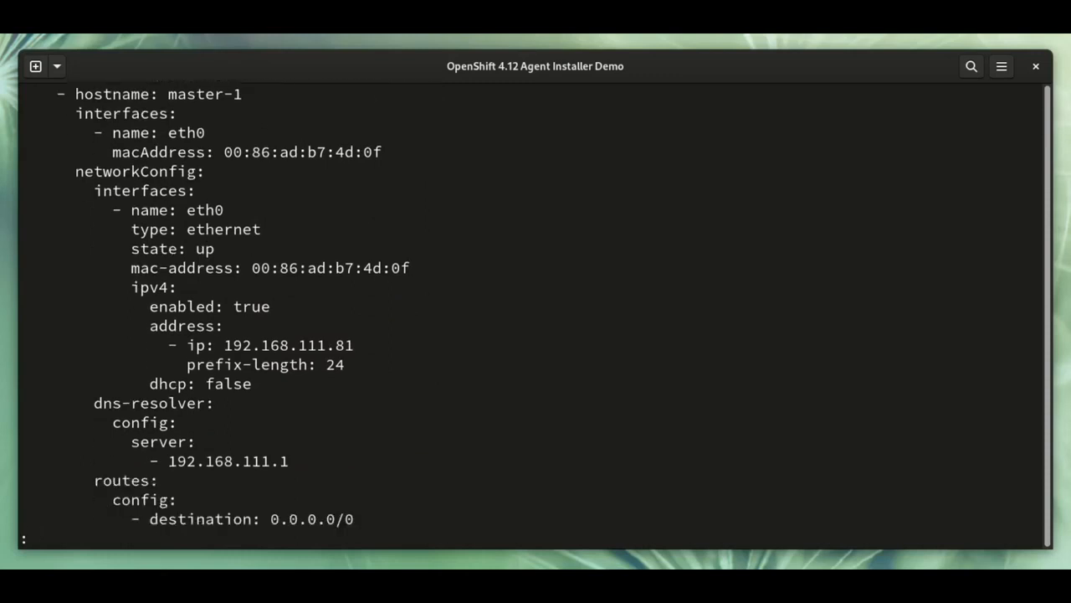
key(q)
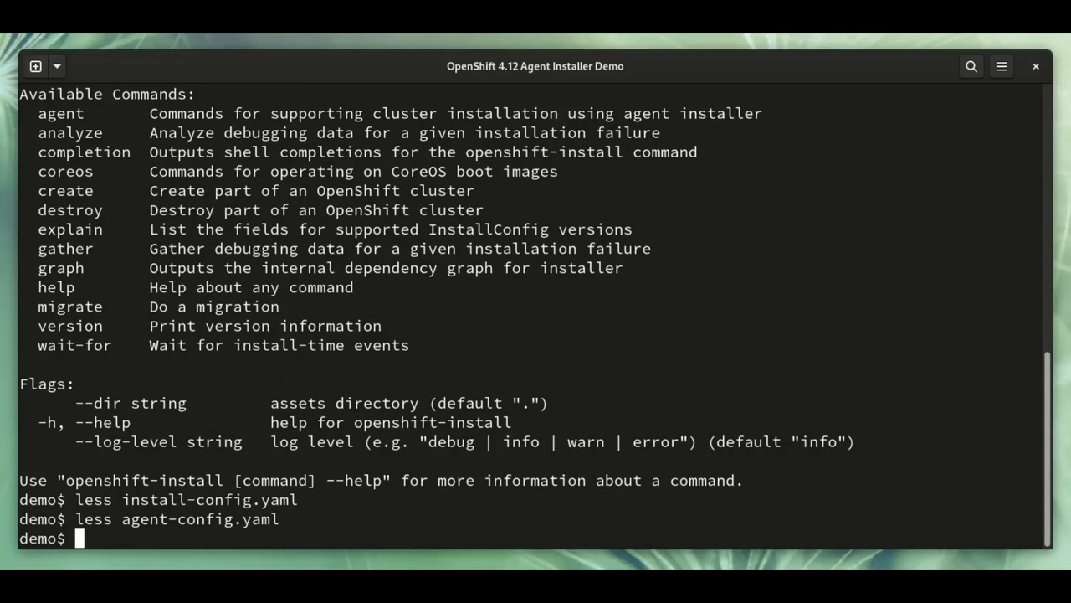
Run openshift-install agent create image and list the directory to confirm agent.x86_64.iso
text(./)
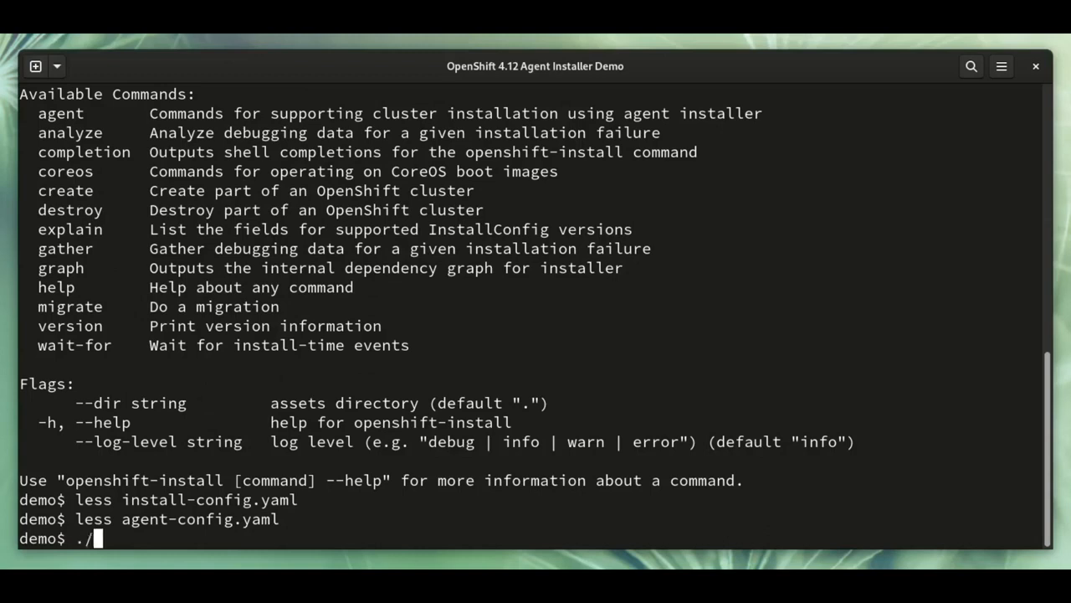
text(openshift-install ag)
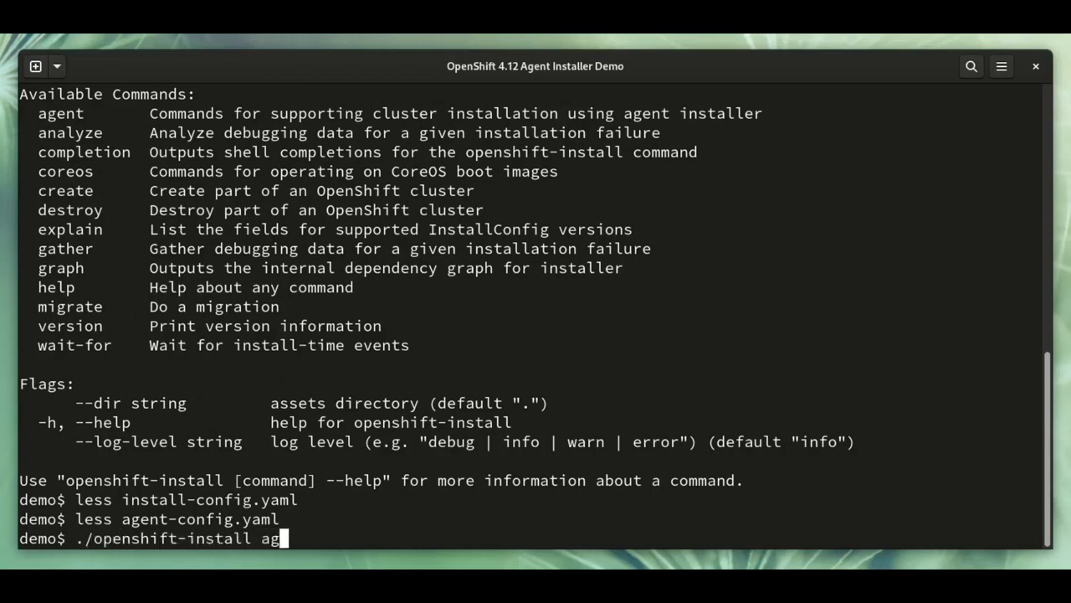
text(ent create image)
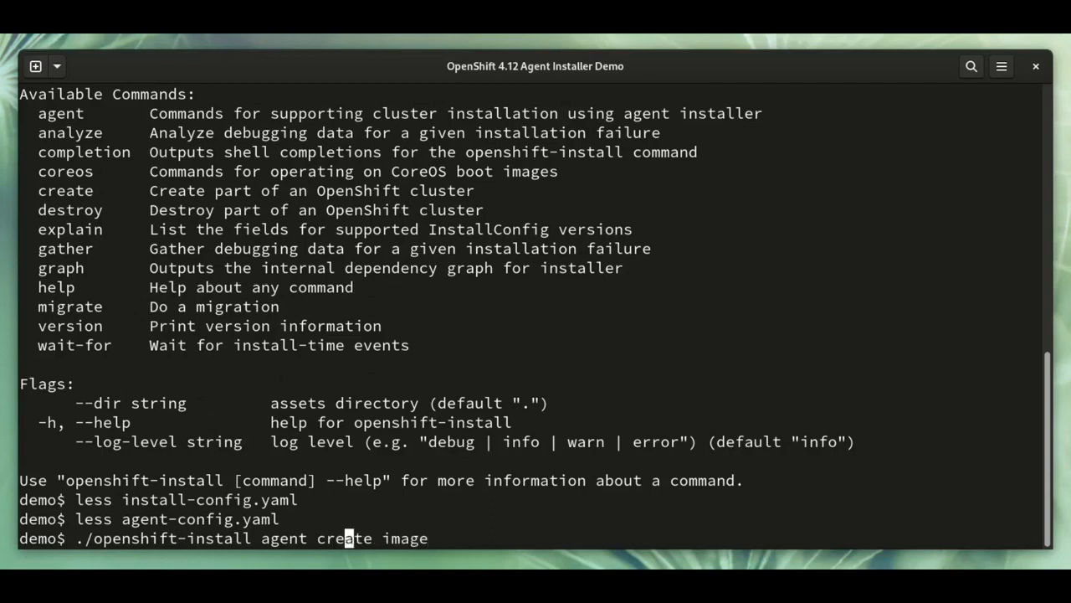
key(Return)
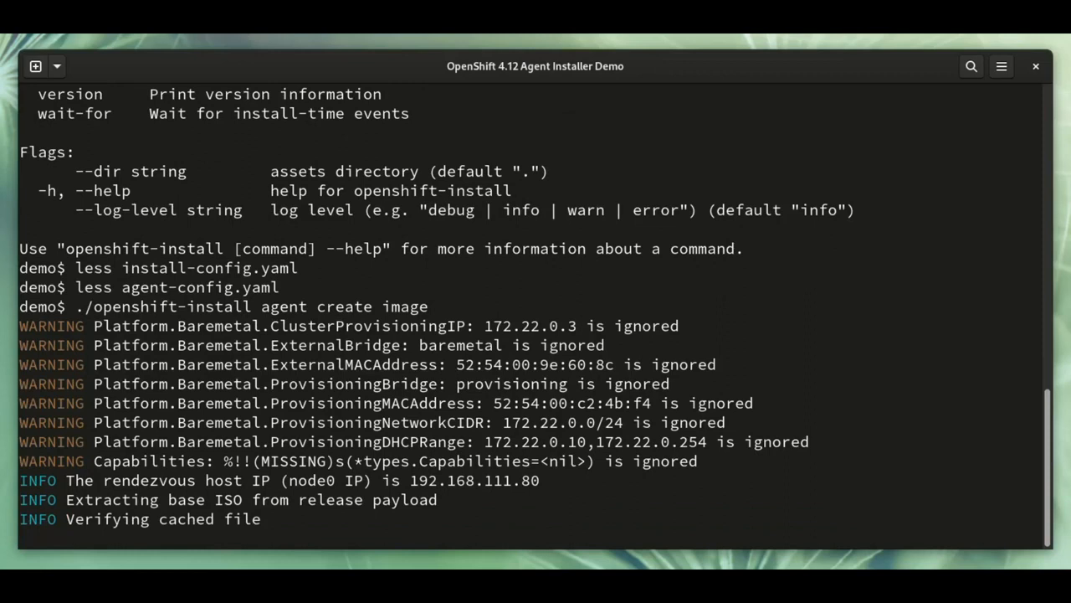
scroll(down, 3)
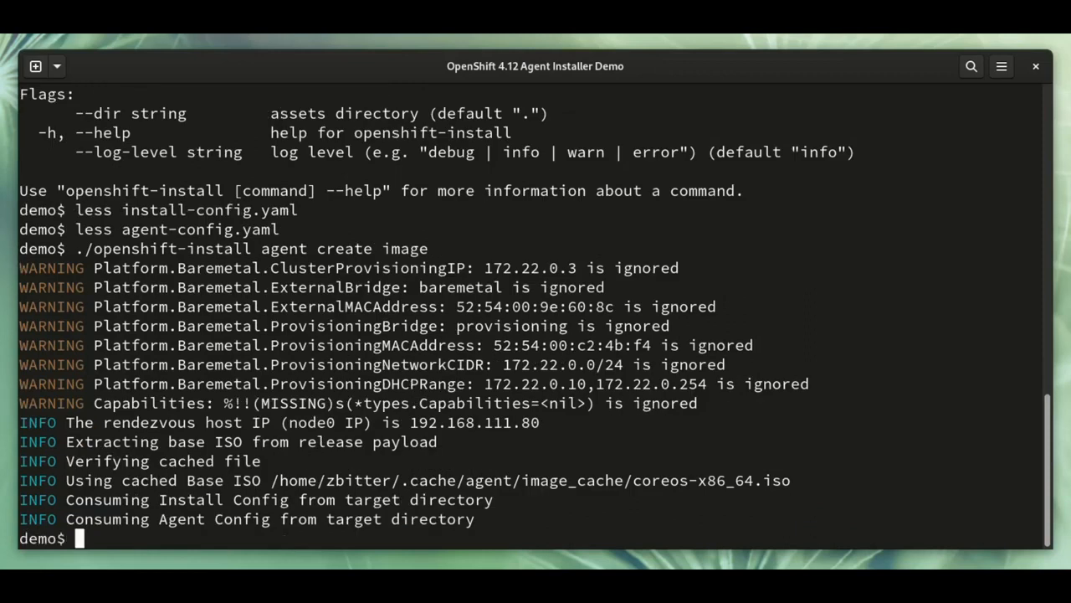
text(ls)
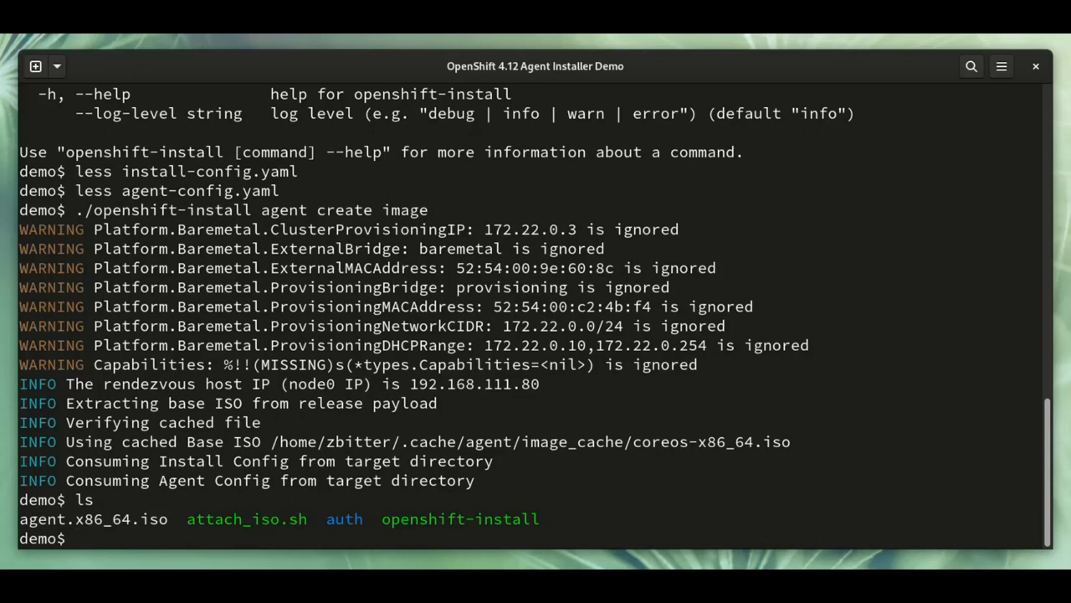
Run attach_iso.sh with agent.x86_64.iso to define and start the three master domains
text(./attach_iso.sh)
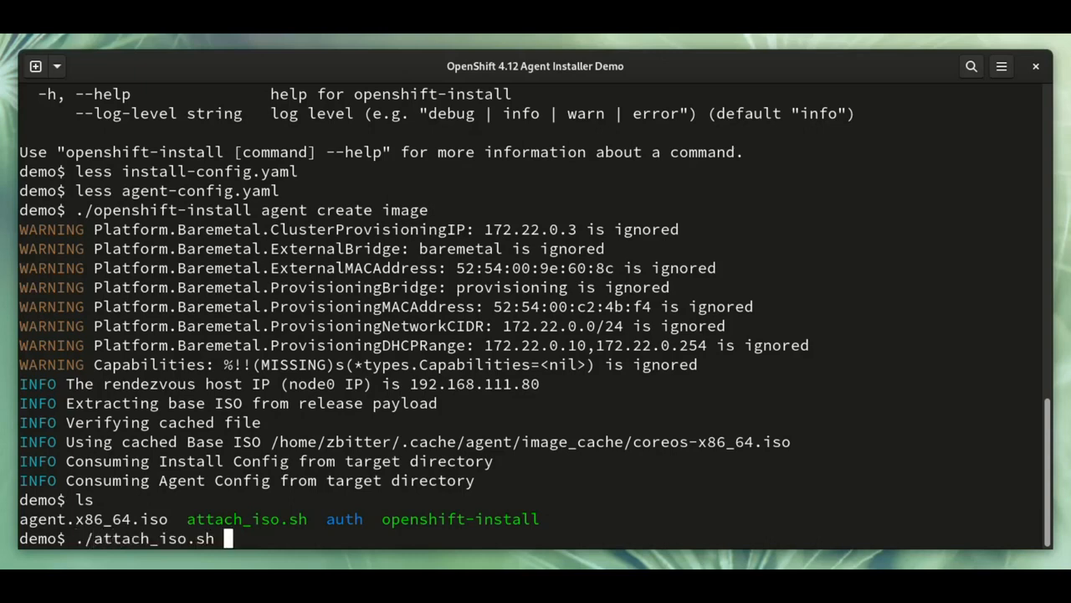
text(agent.x86_64.iso)
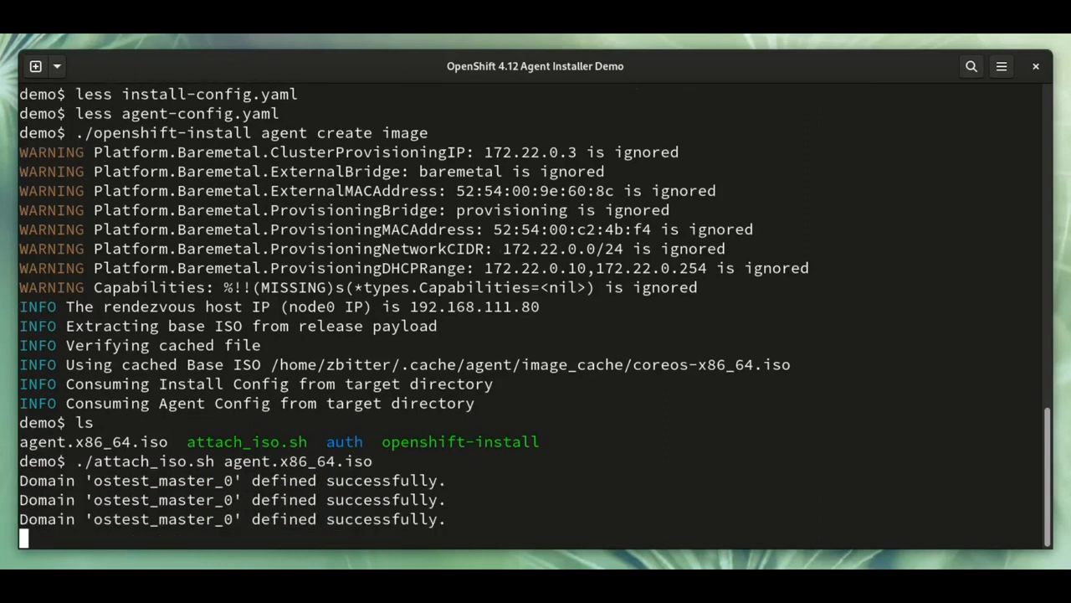
scroll(down, 3)
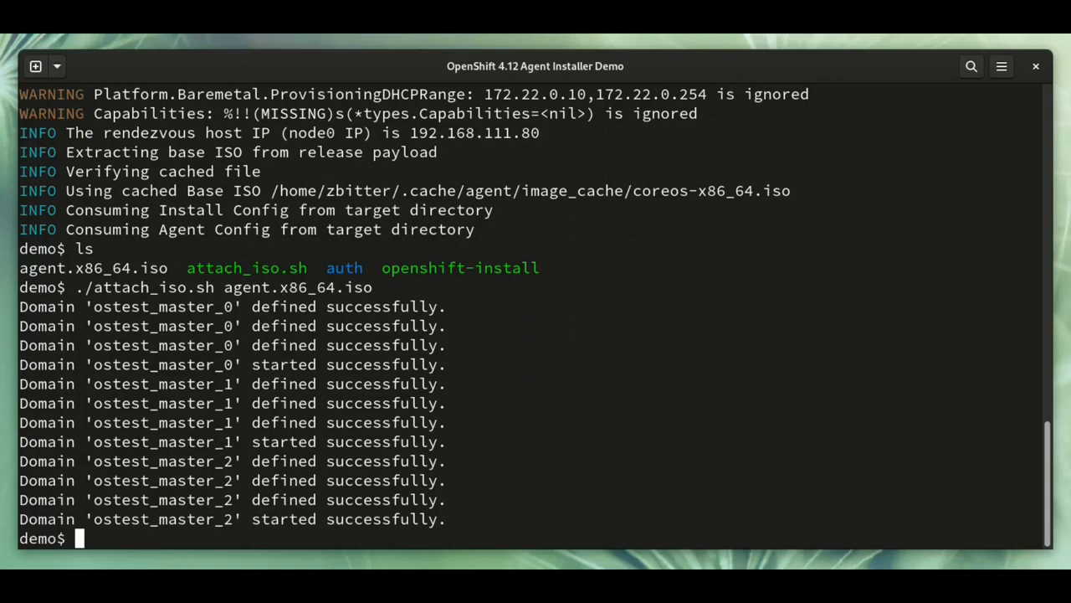
text(c)
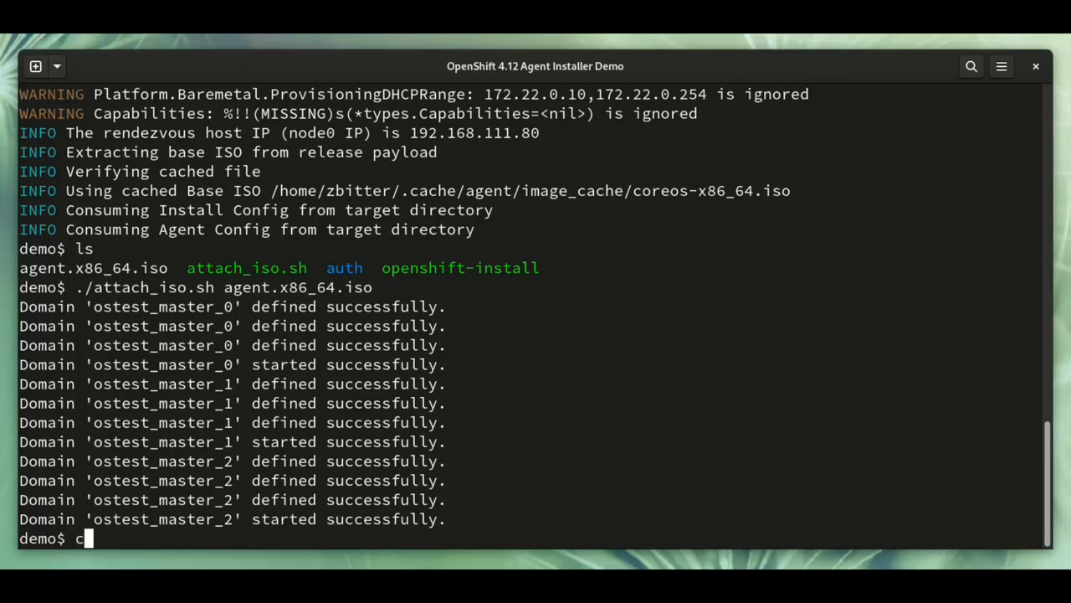
Cat attach_iso.sh and list the auth folder's kubeadmin-password and kubeconfig
text(at attach_iso.sh)
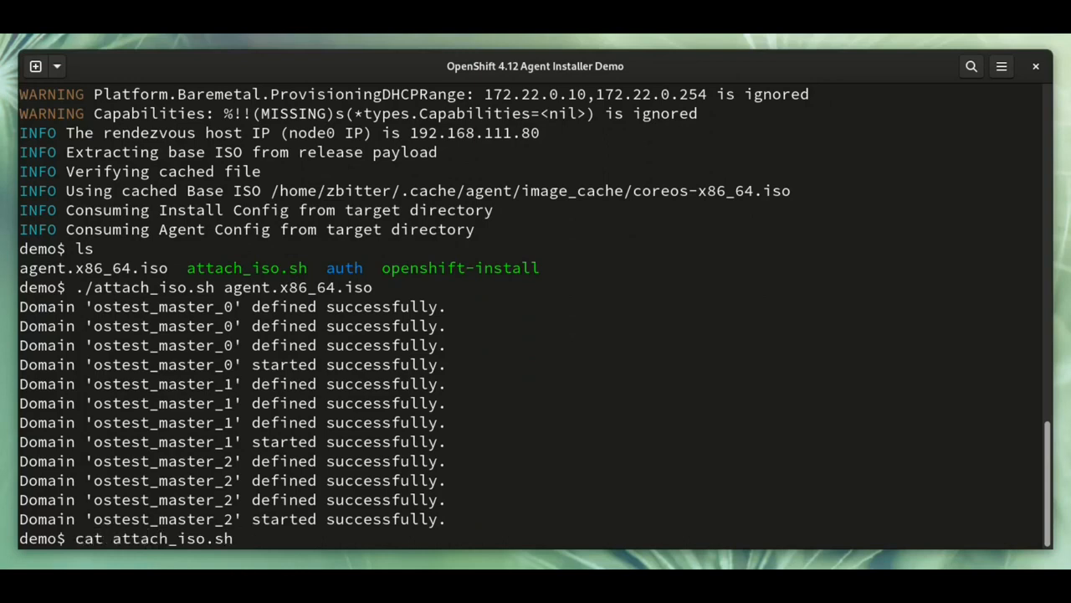
scroll(down, 3)
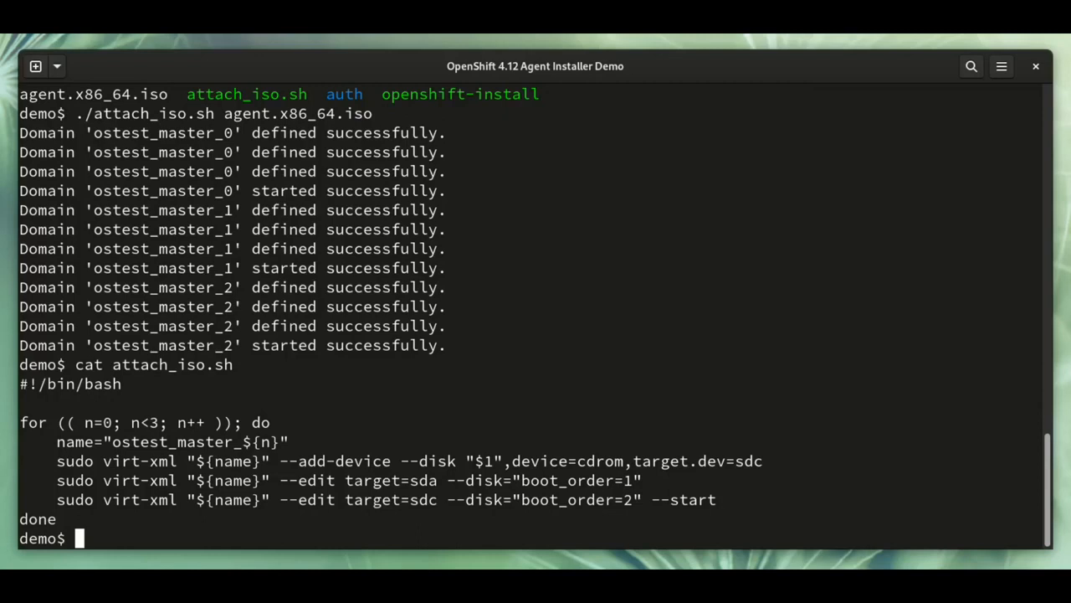
text(la)
text(ls auth)
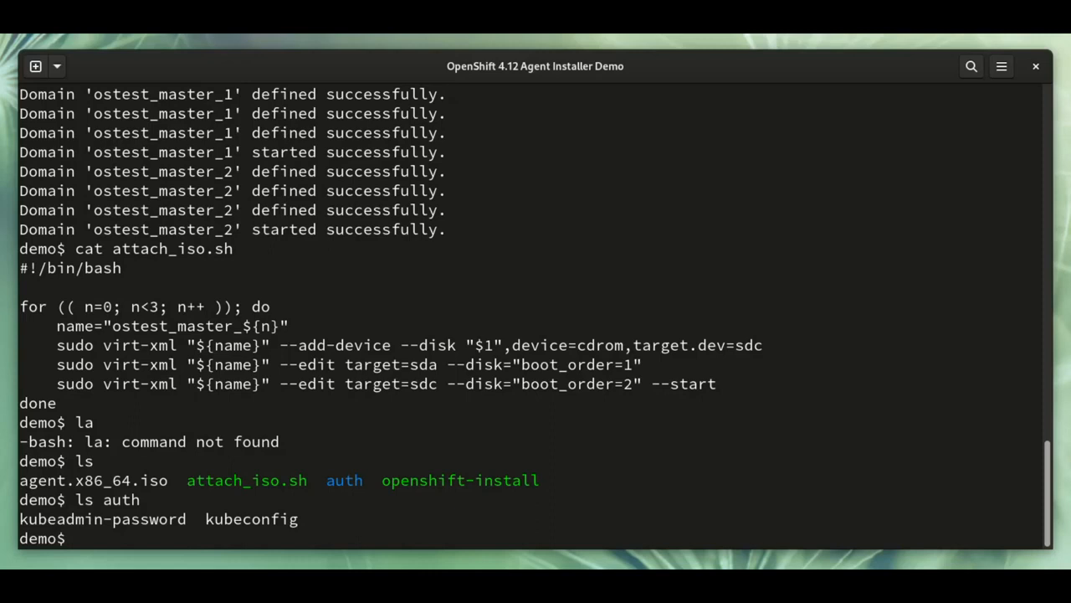
Run openshift-install agent wait-for install-complete until all hosts report ready to install
text(./ope)
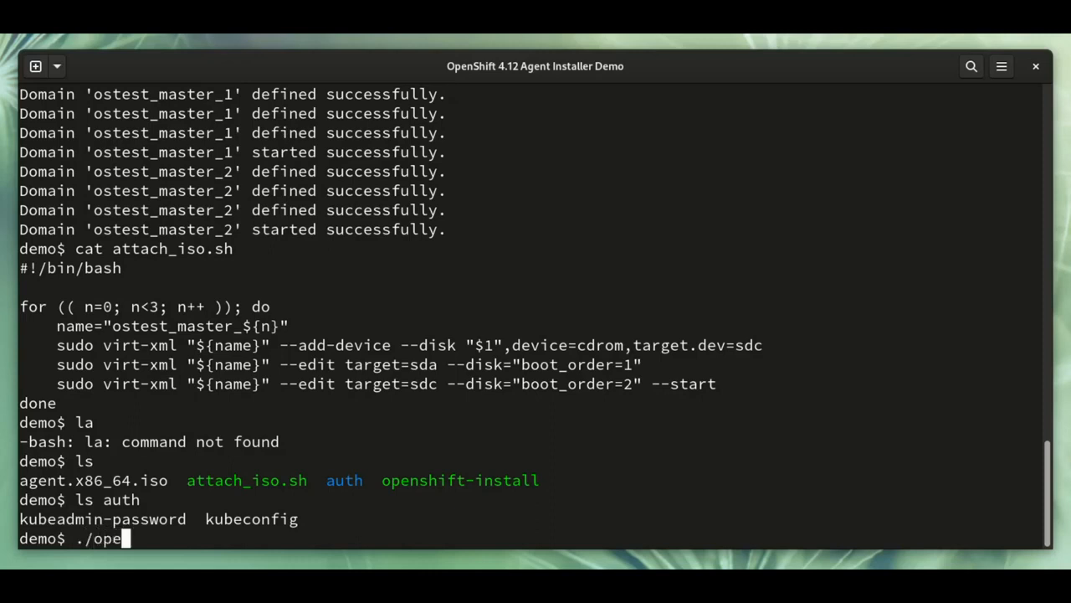
text(nshift-install)
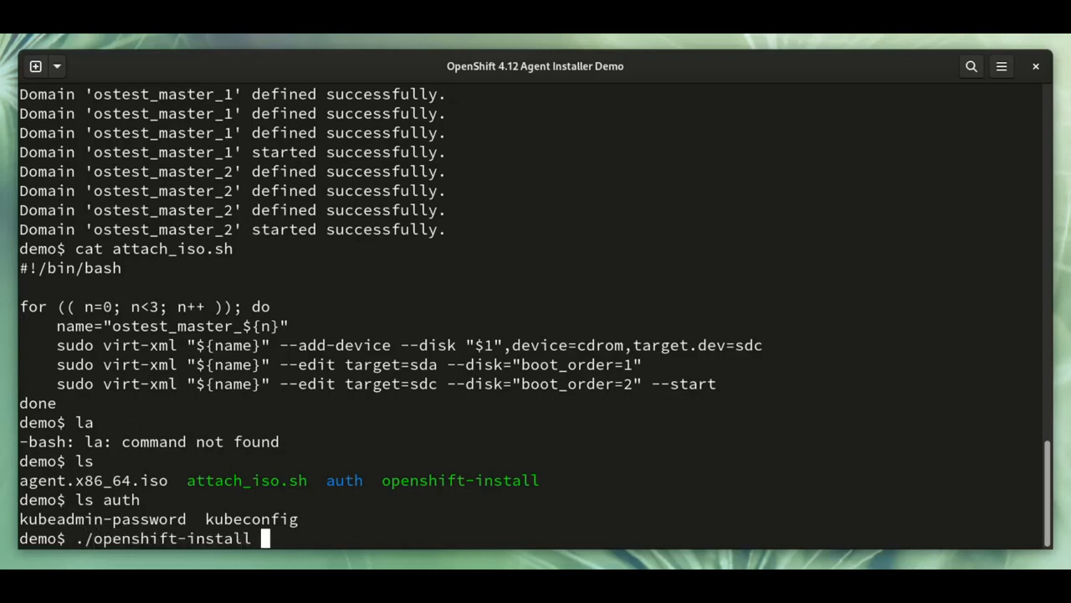
text(agent wa)
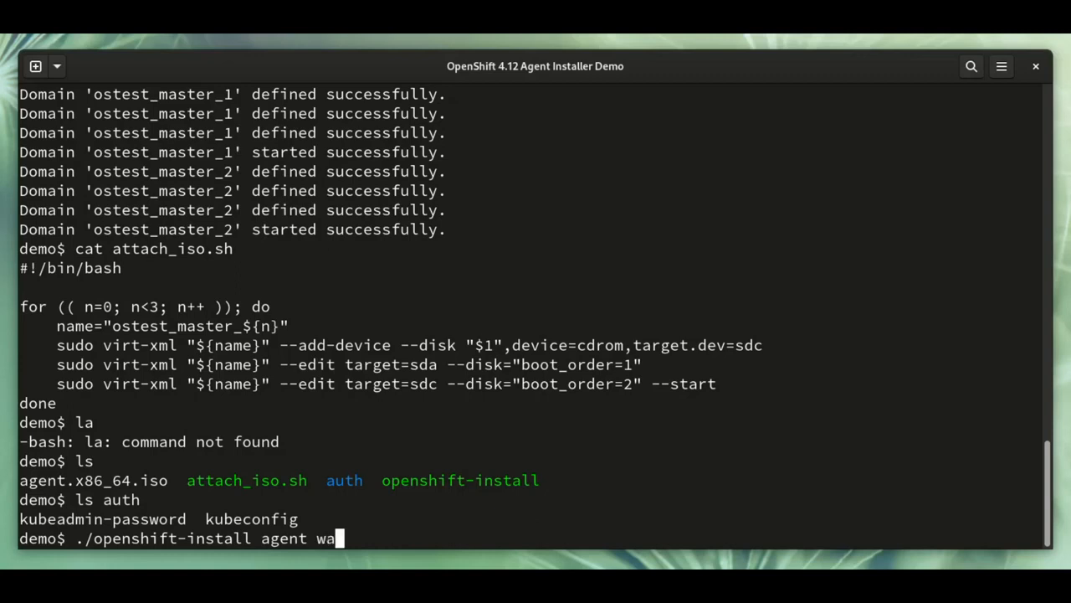
key(Return)
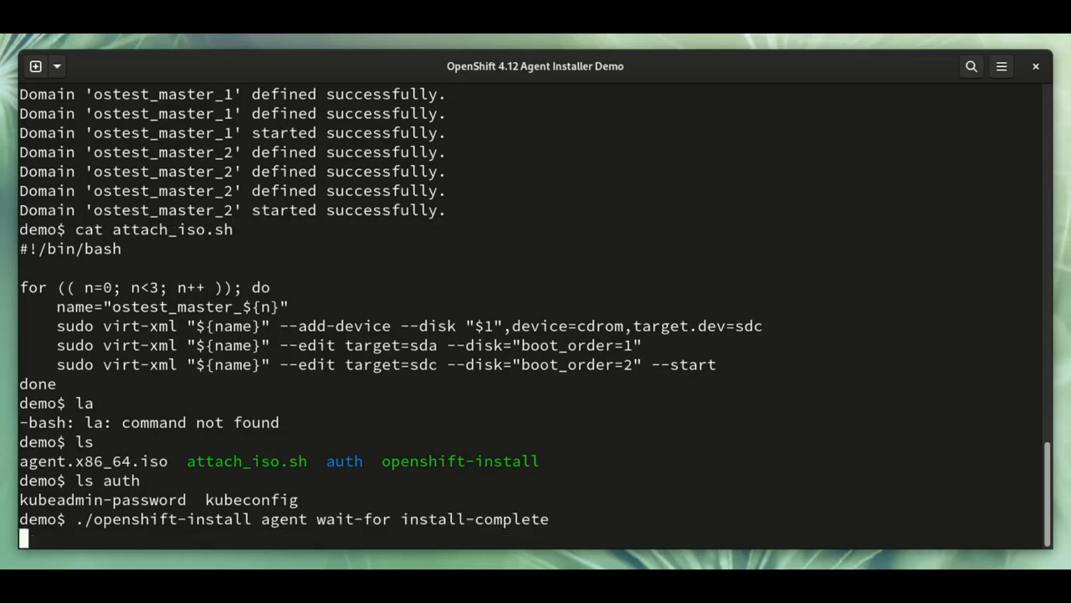
key(Return)
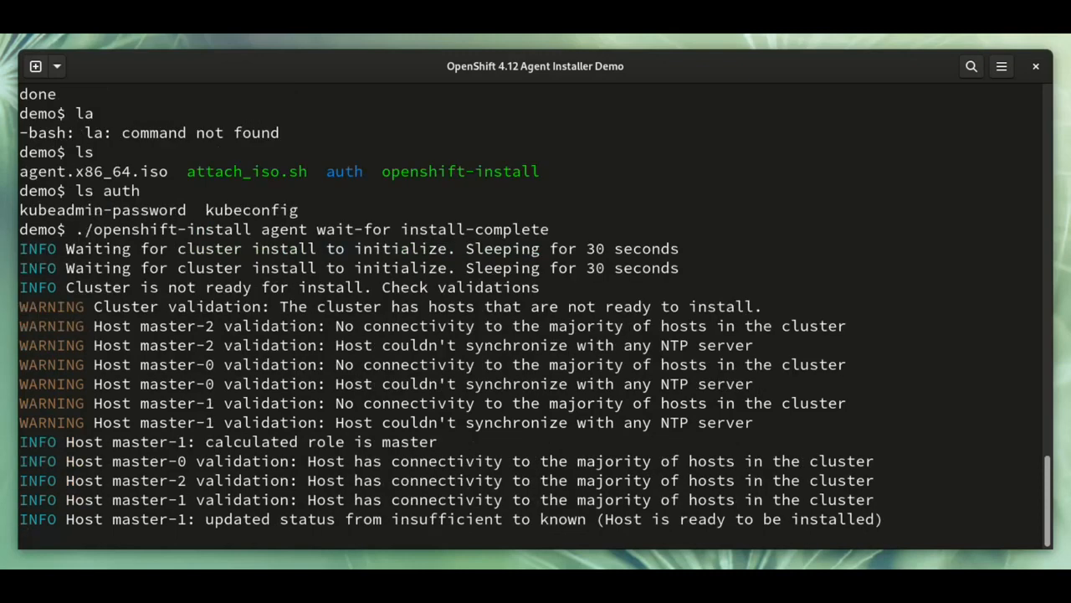
scroll(down, 3)
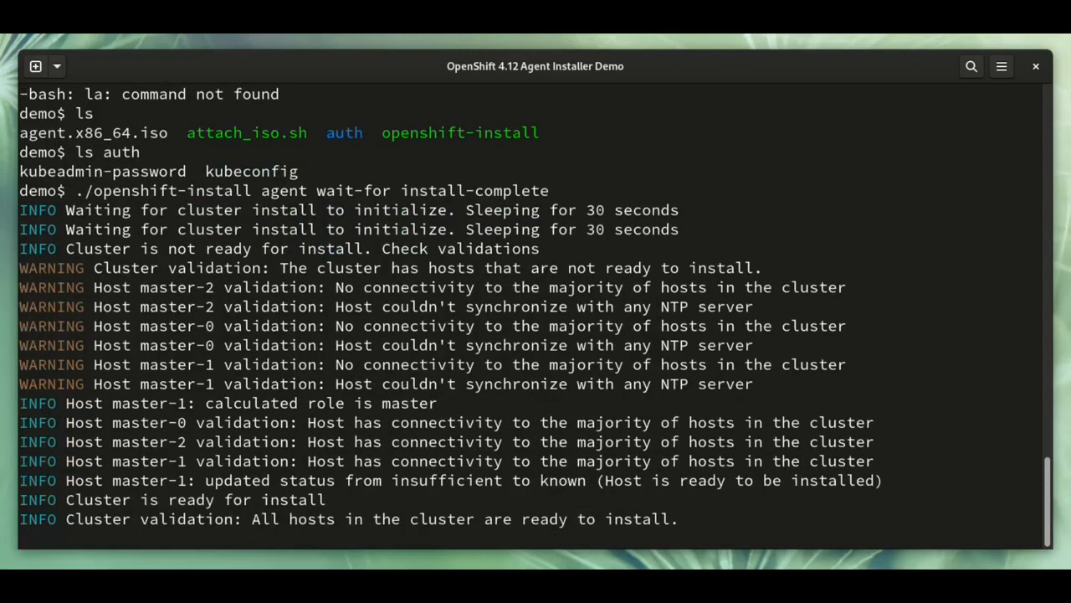